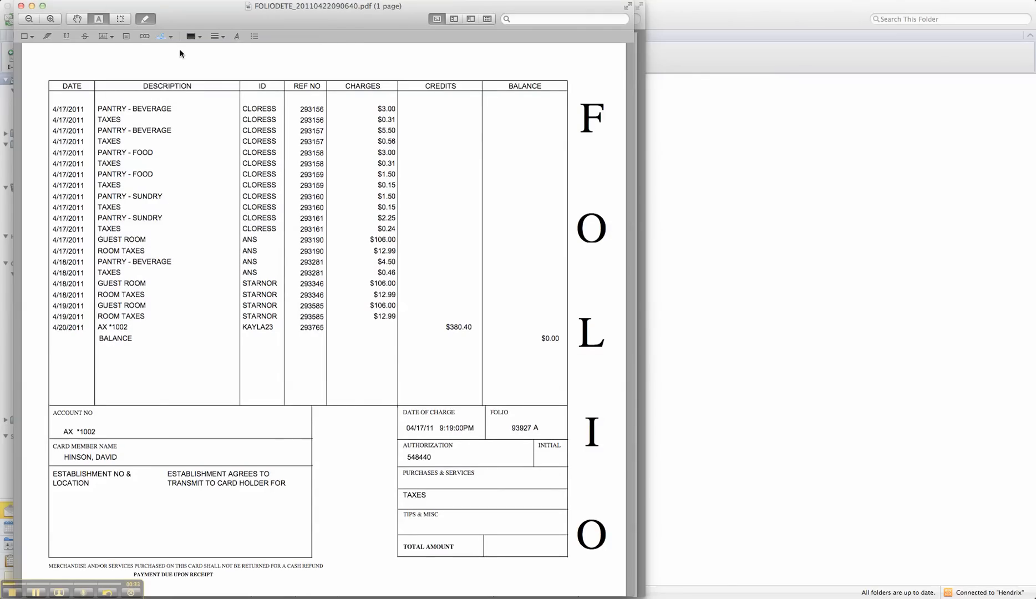
# - Capture the handwritten signature with the built-in camera and accept the preview
pyautogui.click(162, 36)
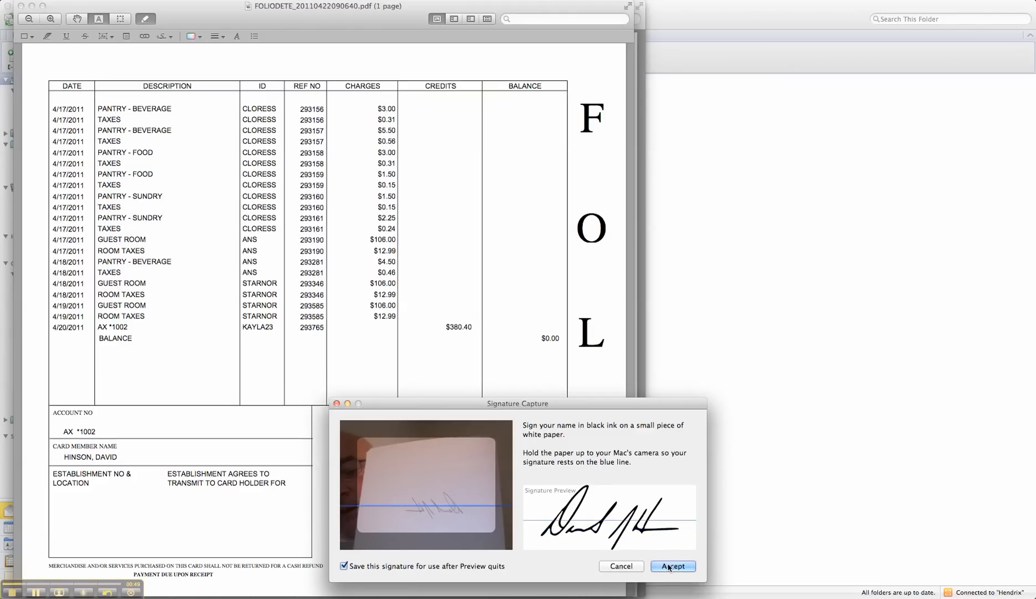
pyautogui.click(672, 566)
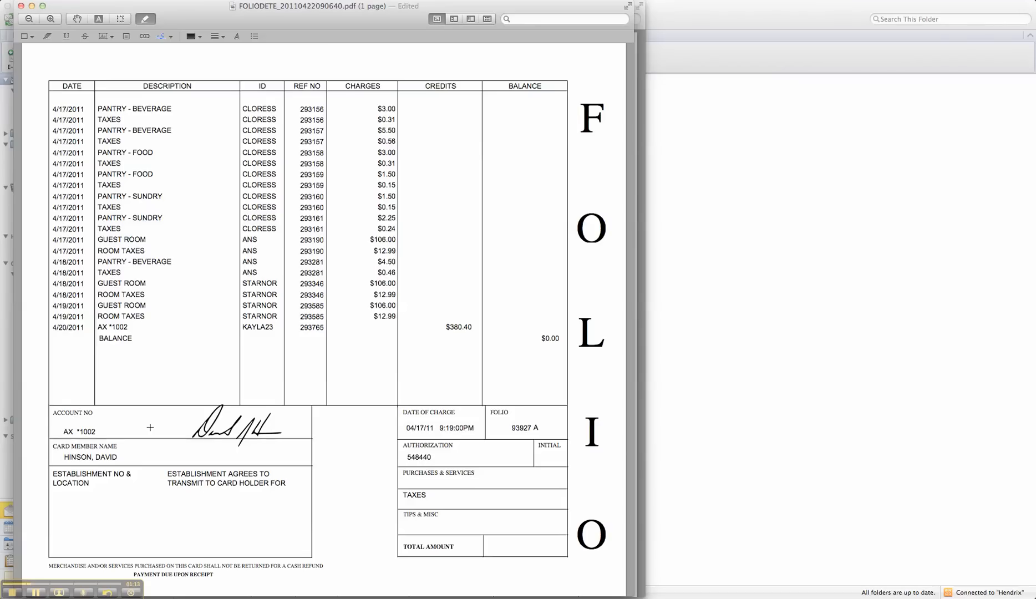
pyautogui.moveTo(145, 442)
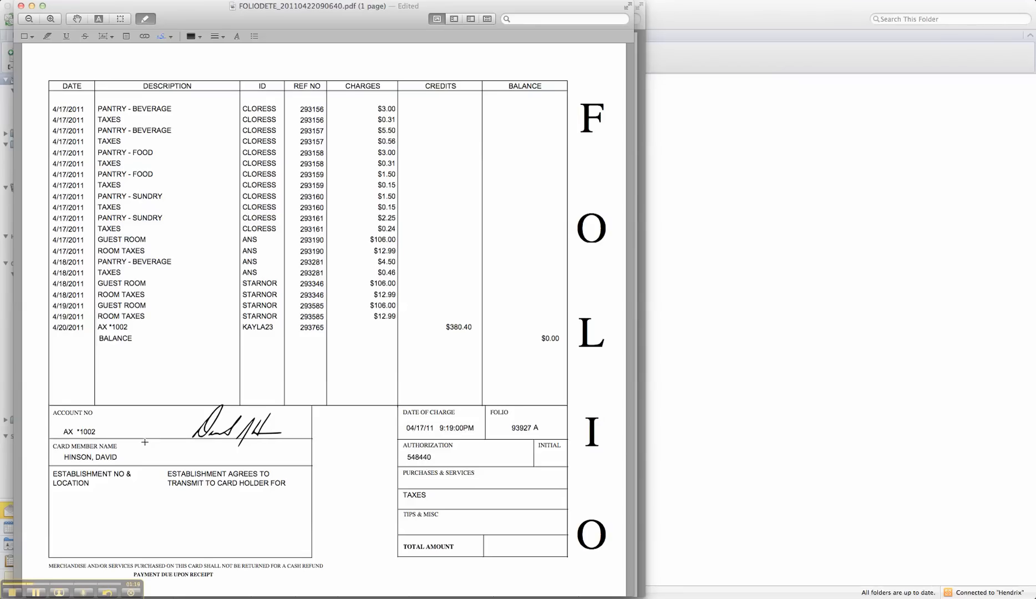